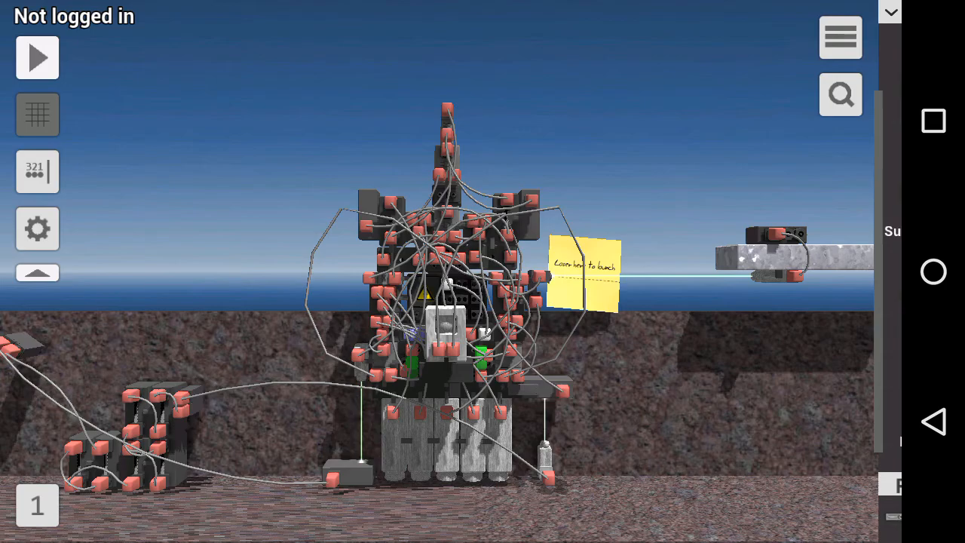
# - Start the simulation so the missile launches and comes back down
pyautogui.click(36, 57)
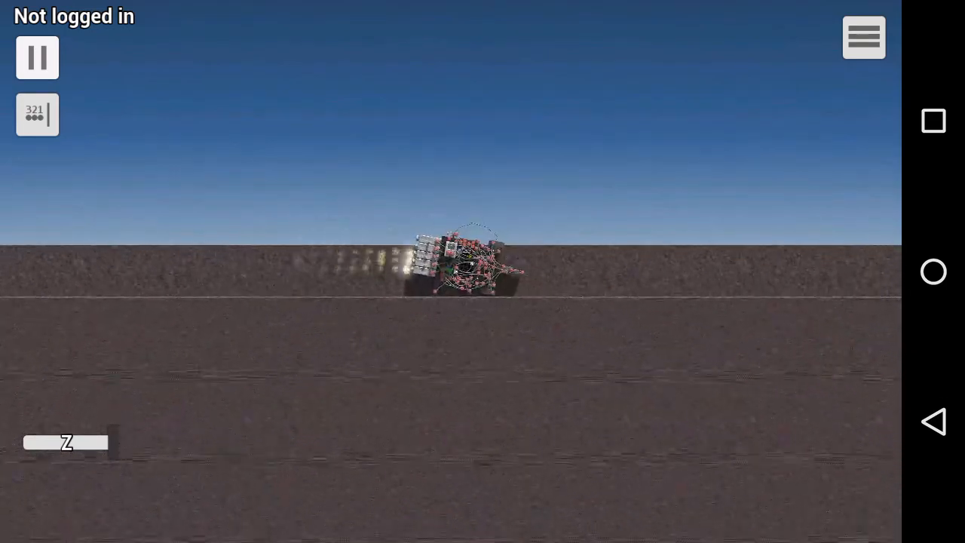
# - Stop the simulation so the missile resets to its launch position
pyautogui.click(36, 57)
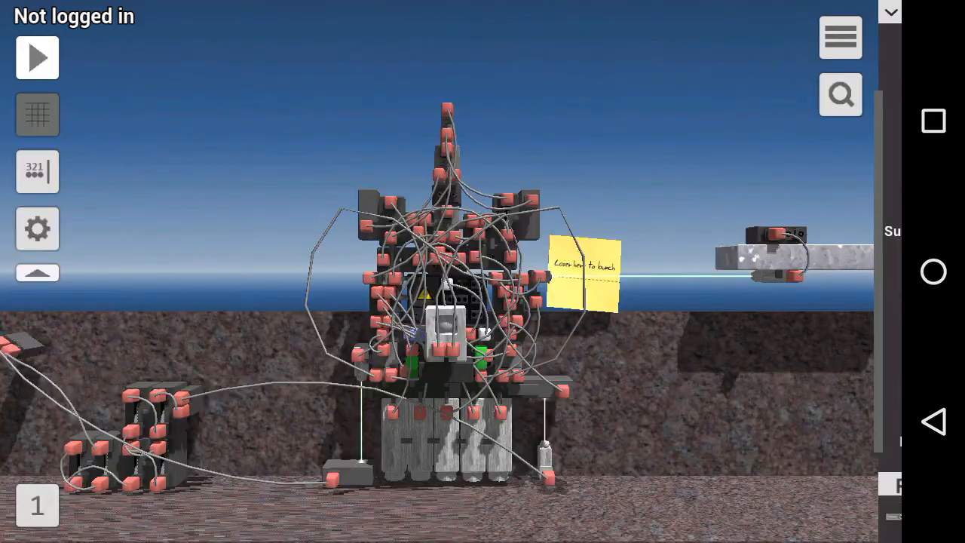
pyautogui.click(36, 57)
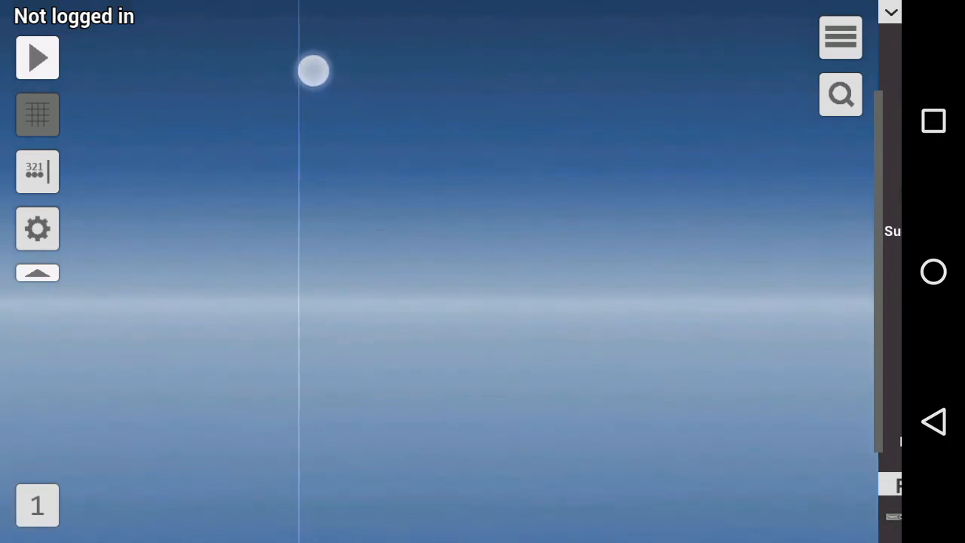
# - Pan the camera over to the wall-mounted rocket rig with tiltmeter, stabilizer and thrusters
pyautogui.moveTo(313, 72); pyautogui.dragTo(615, 103)
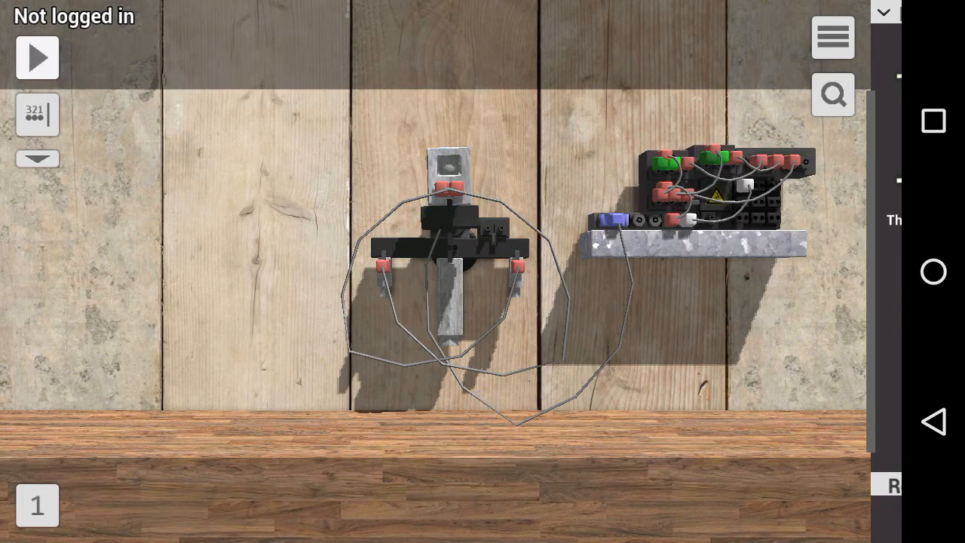
# - Review the rig's remote-control widget layout and dismiss it
pyautogui.click(450, 181)
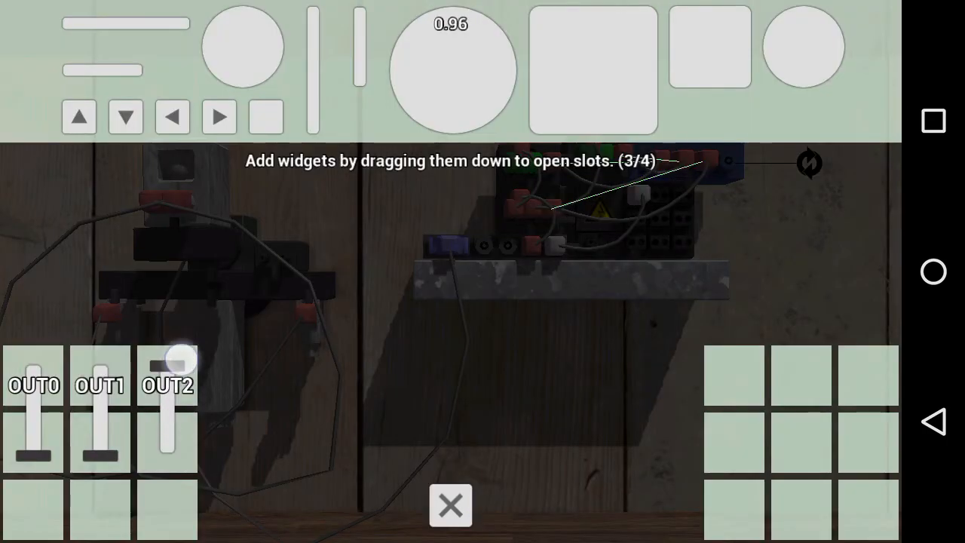
pyautogui.click(450, 505)
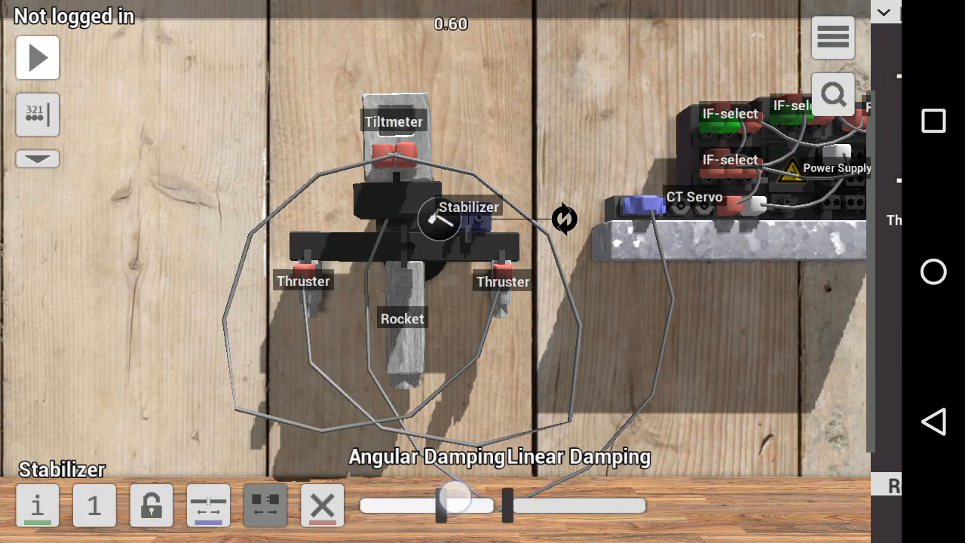
# - Run the rocket rig simulation briefly and stop it again
pyautogui.click(36, 57)
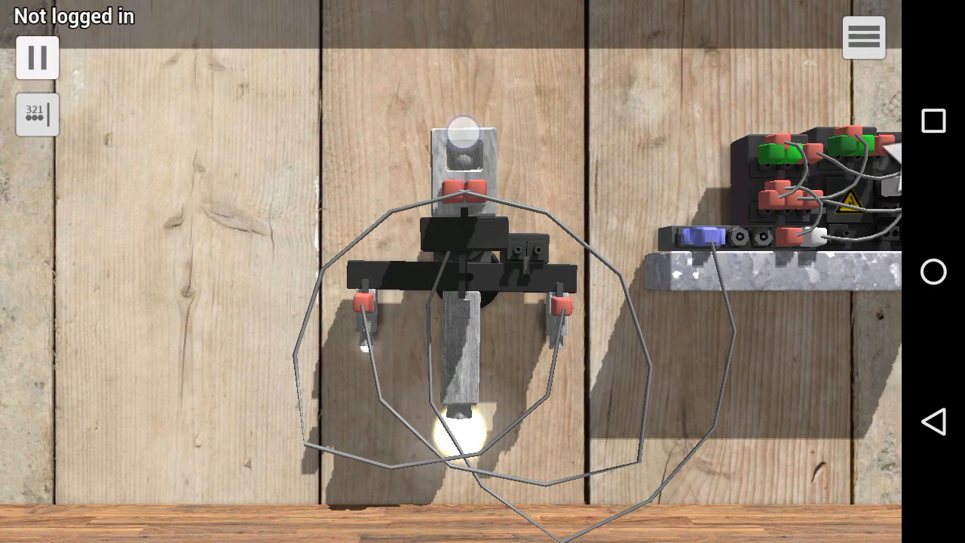
pyautogui.click(36, 57)
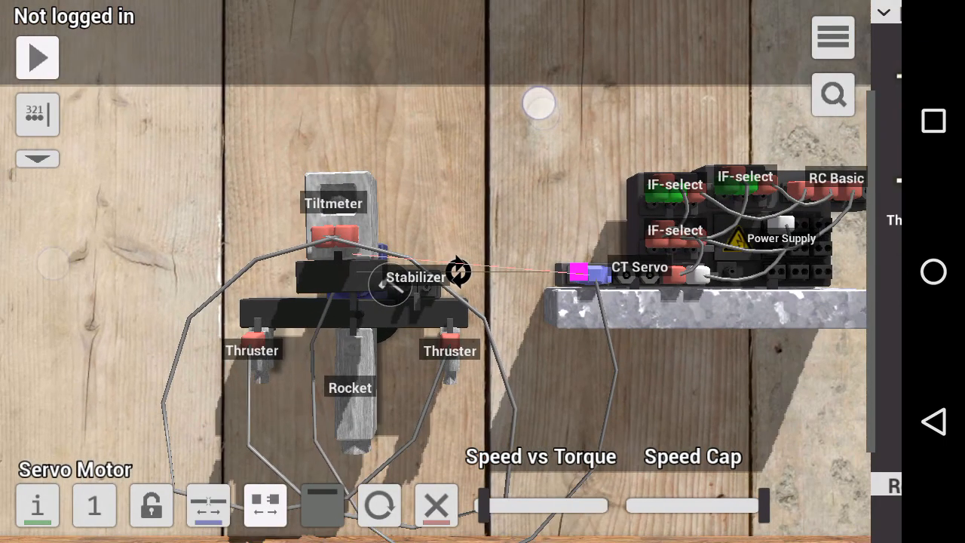
# - Check a thruster's Thrust setting, then add a CT Feedback from the Robotics parts
pyautogui.click(333, 211)
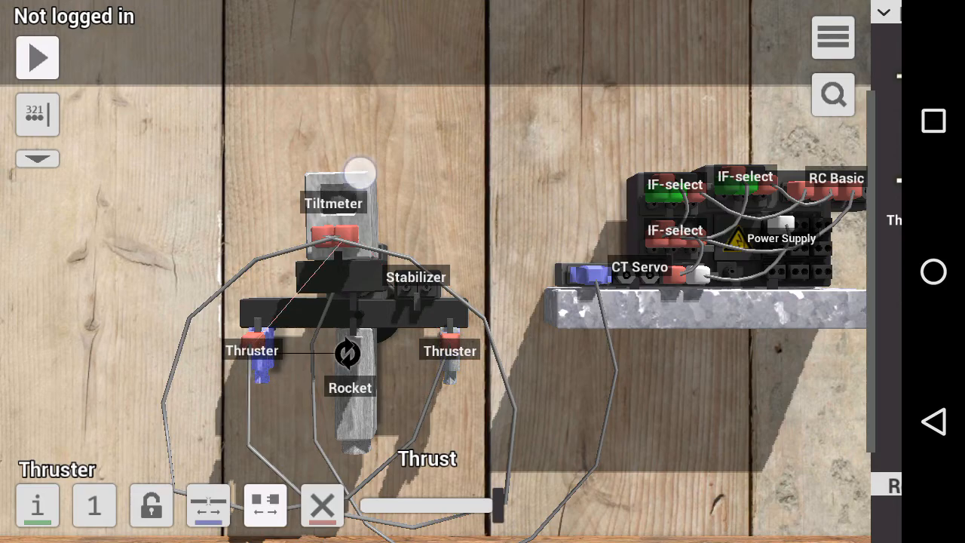
pyautogui.click(333, 218)
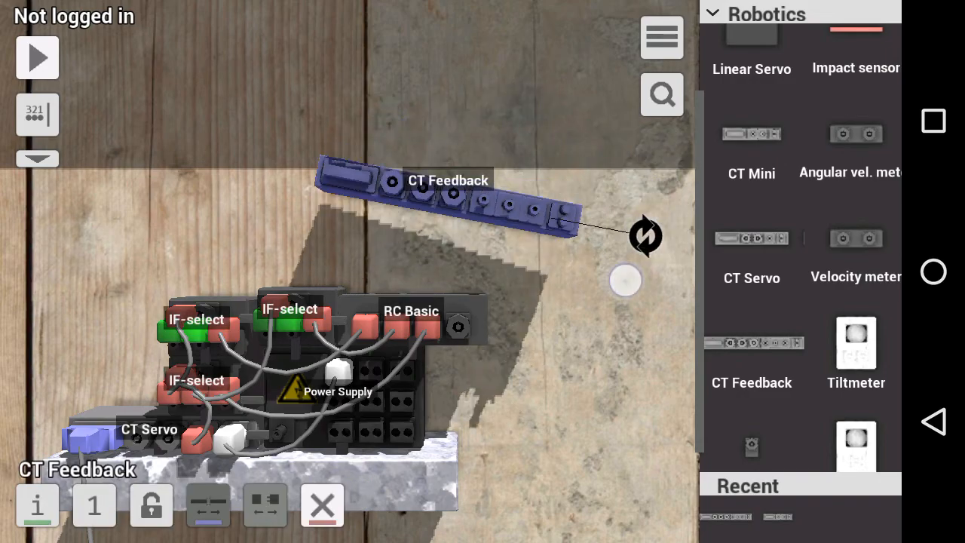
# - Read through the CT Feedback component's socket descriptions and close its info dialog
pyautogui.click(37, 505)
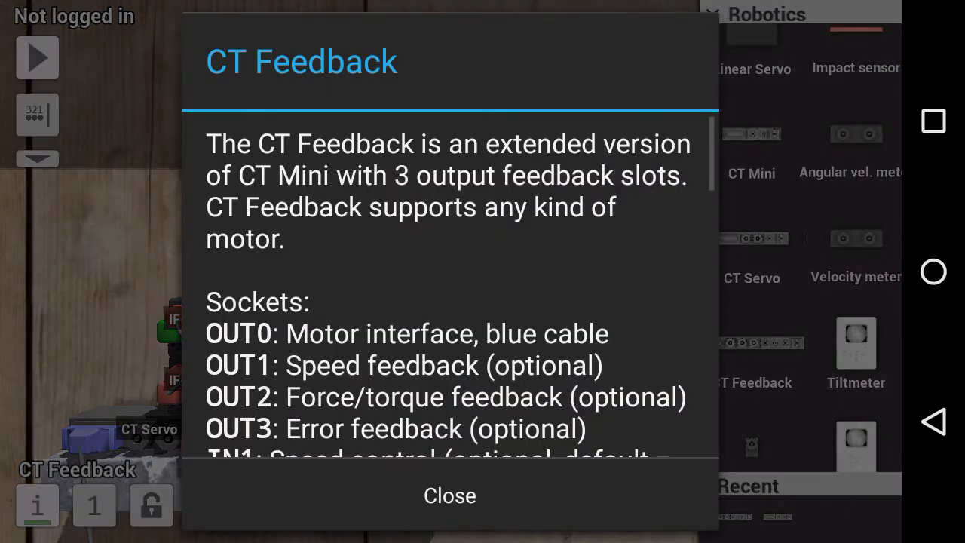
pyautogui.scroll(-3)
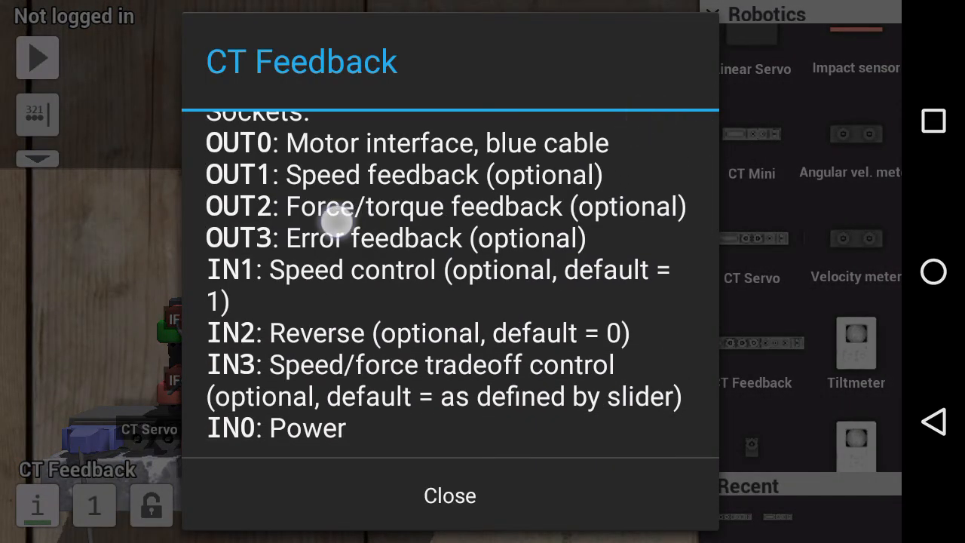
pyautogui.scroll(-3)
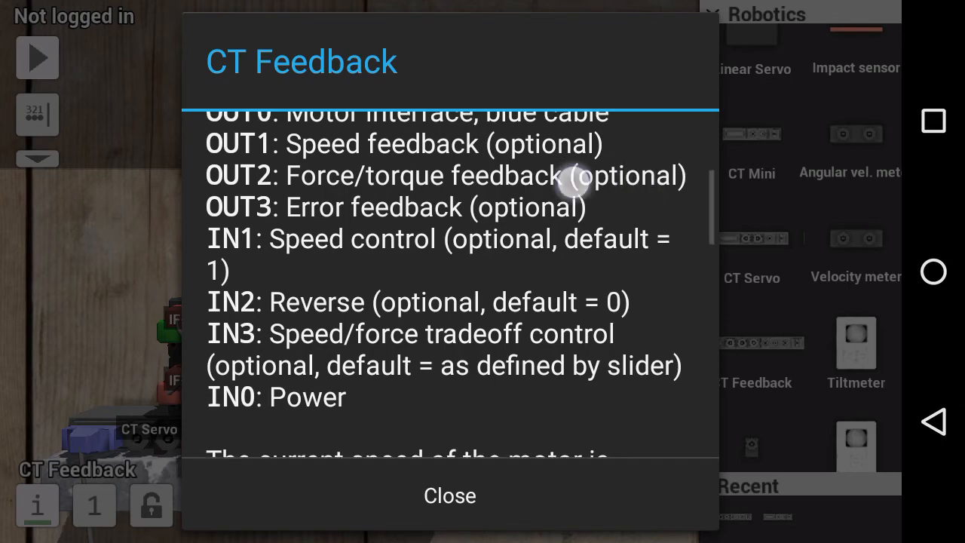
pyautogui.scroll(-3)
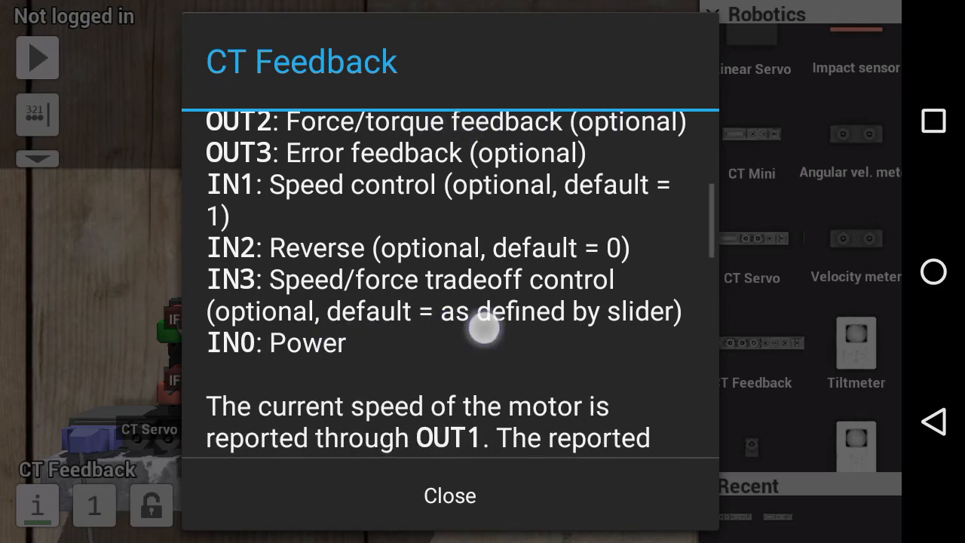
pyautogui.scroll(-3)
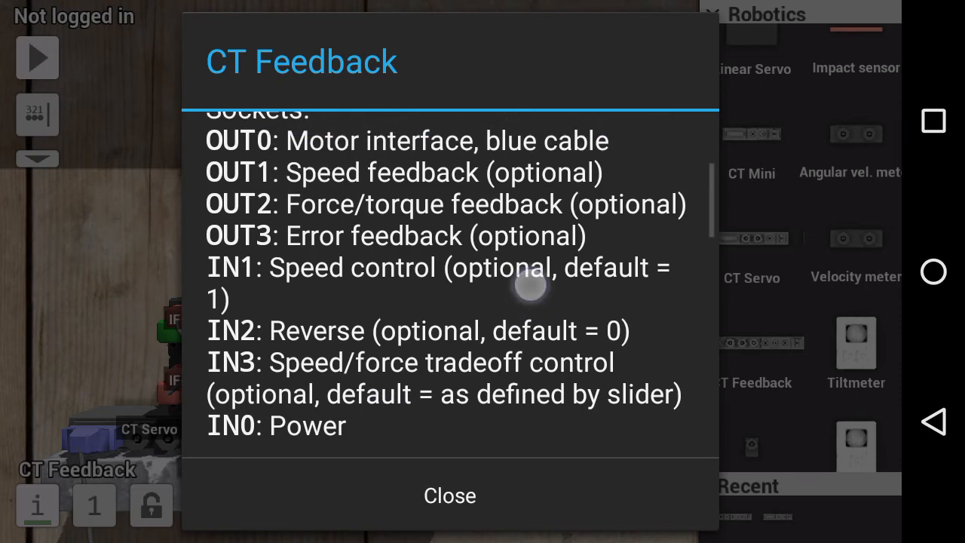
pyautogui.scroll(-3)
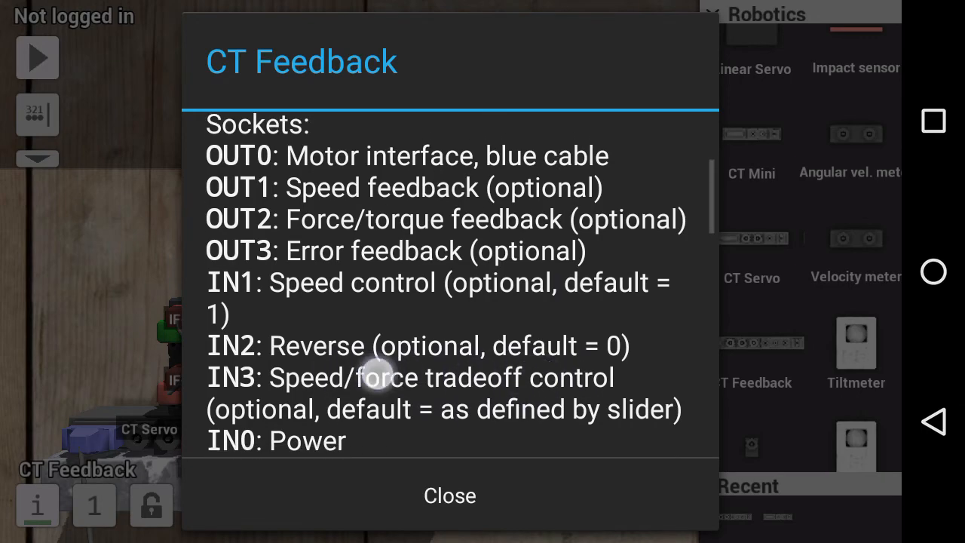
pyautogui.click(450, 494)
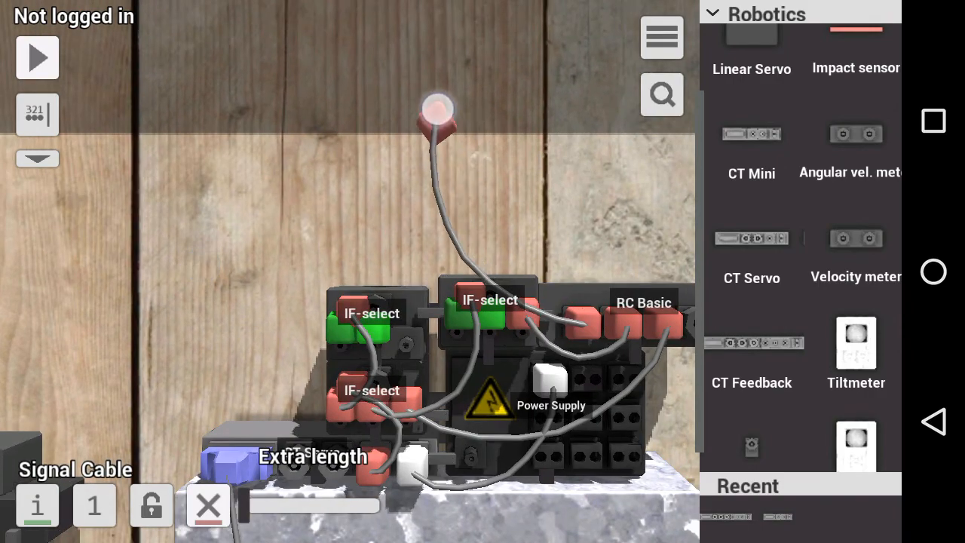
# - Plug the dangling signal cable end into a socket on the guidance circuit board
pyautogui.click(370, 325)
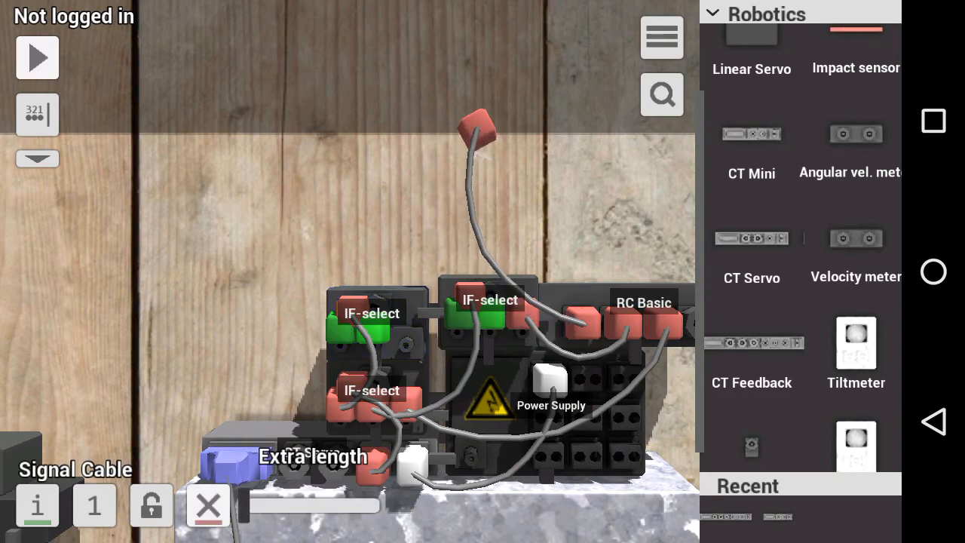
pyautogui.click(377, 324)
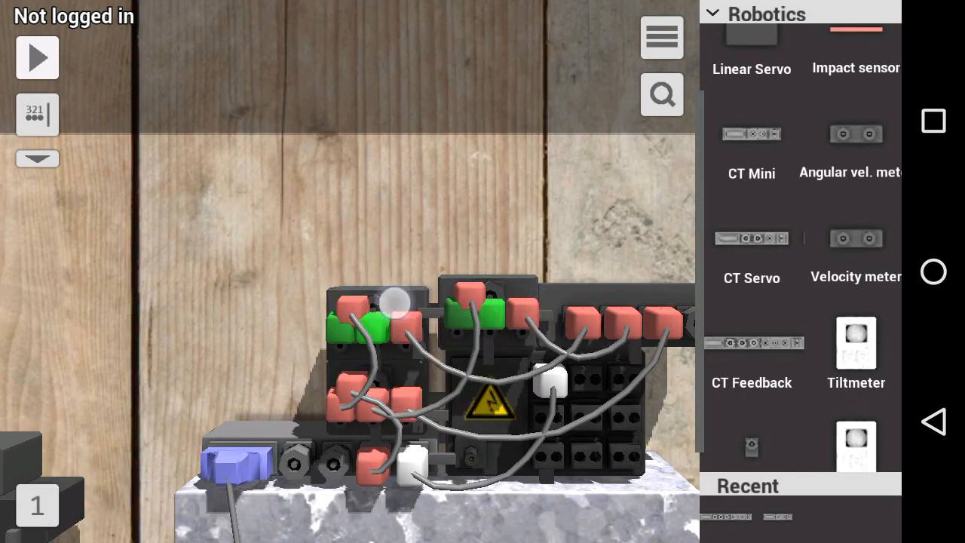
pyautogui.moveTo(395, 304); pyautogui.dragTo(441, 160)
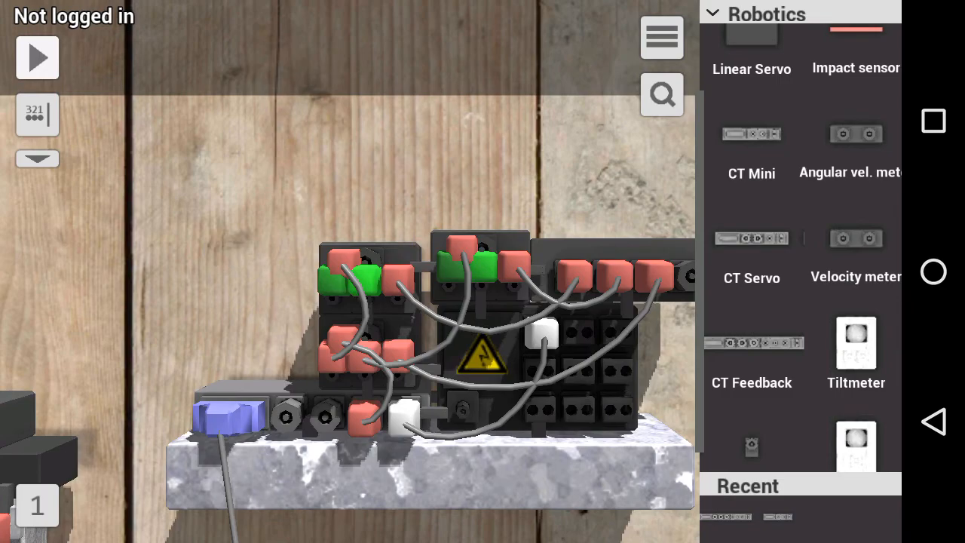
pyautogui.click(370, 279)
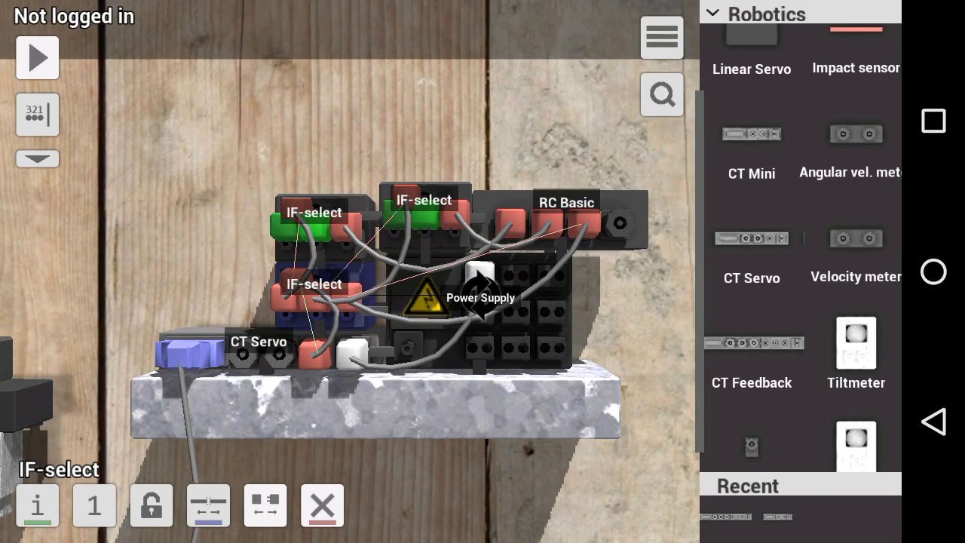
# - Run the simulation and rotate the missile assembly to watch its guidance react
pyautogui.click(566, 219)
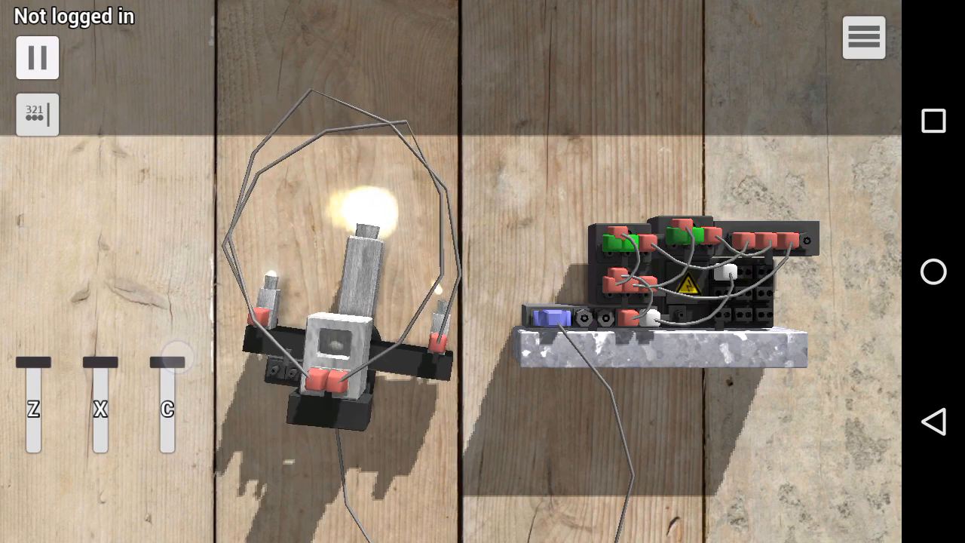
pyautogui.moveTo(168, 359); pyautogui.dragTo(168, 453)
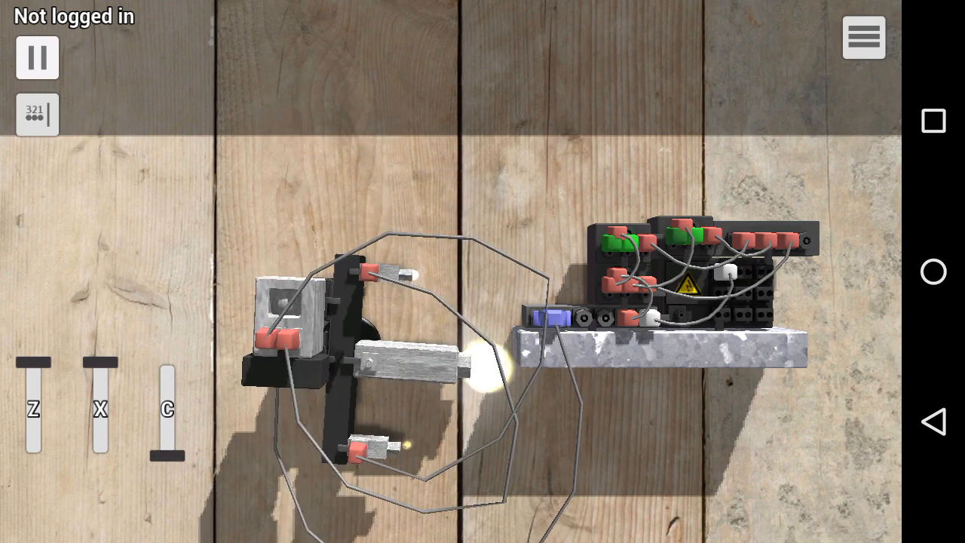